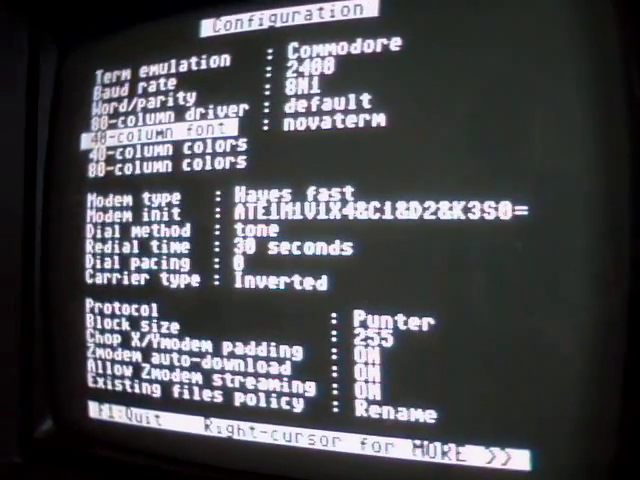
Choose Hayes 2400 from the modem type list on the Configuration screen
key(Down)
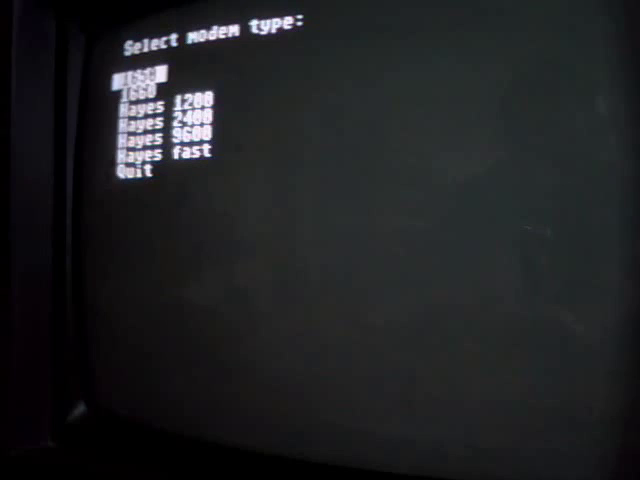
key(Down)
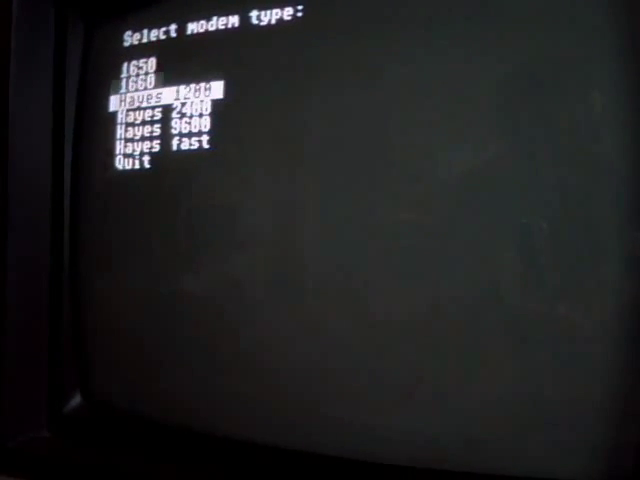
key(down)
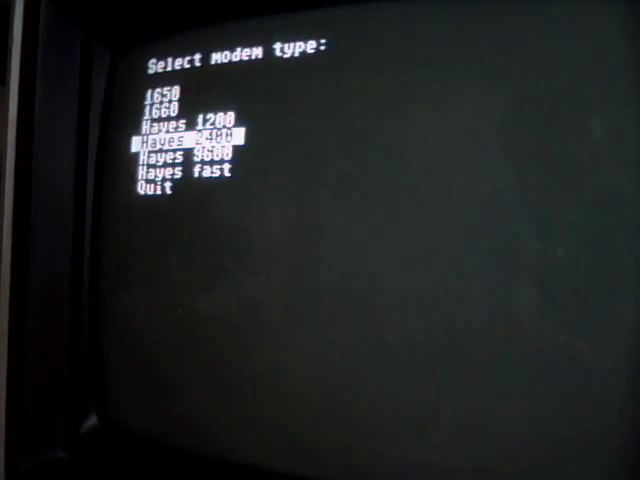
click(184, 136)
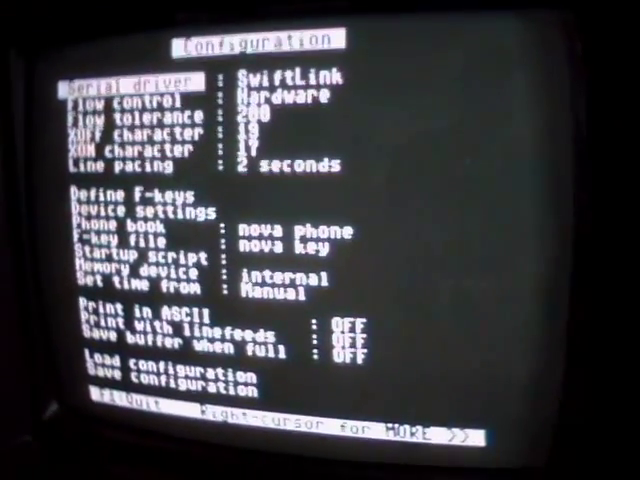
Switch the serial driver from SwiftLink to the User port driver
click(136, 78)
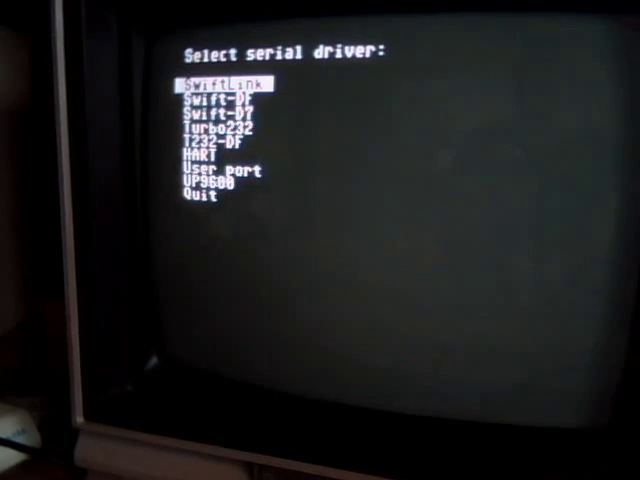
key(down)
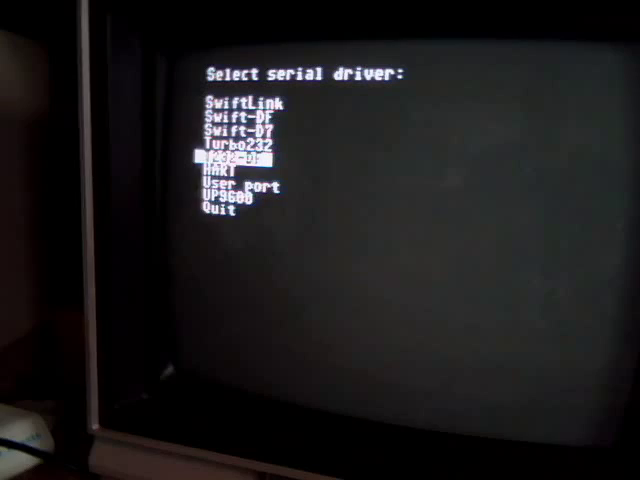
key(down)
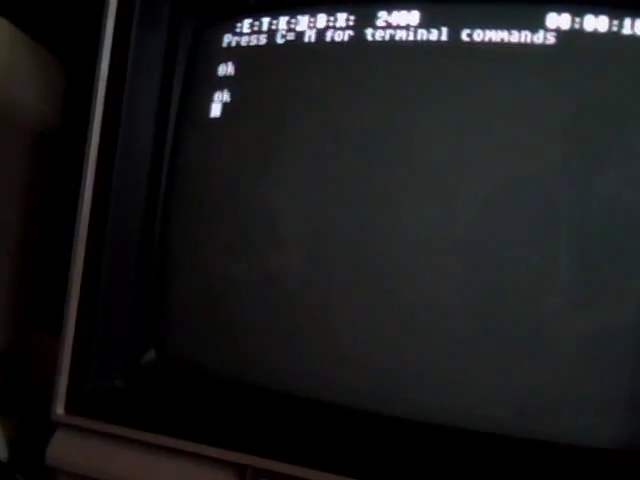
Enter the dial command atdt anarchyunderground.zapto.org:23 in the terminal
text(atdt)
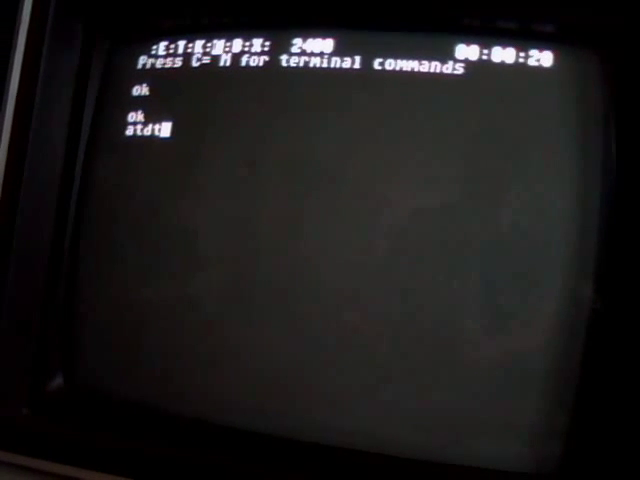
text(ana)
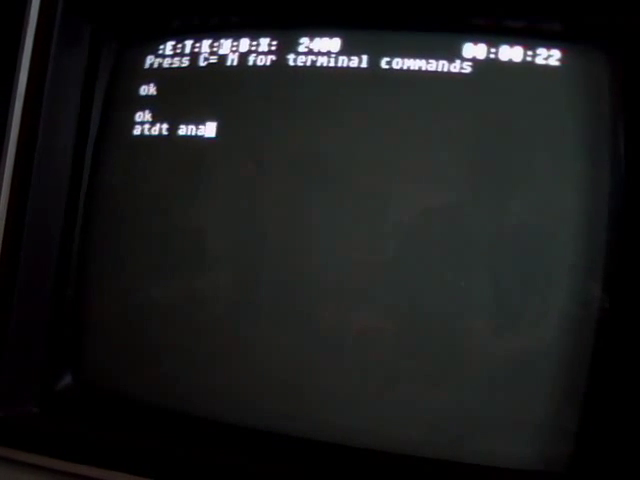
text(rchyunde)
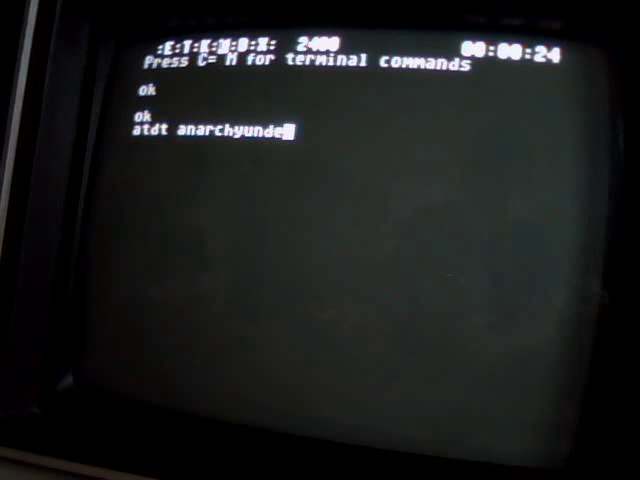
text(rground)
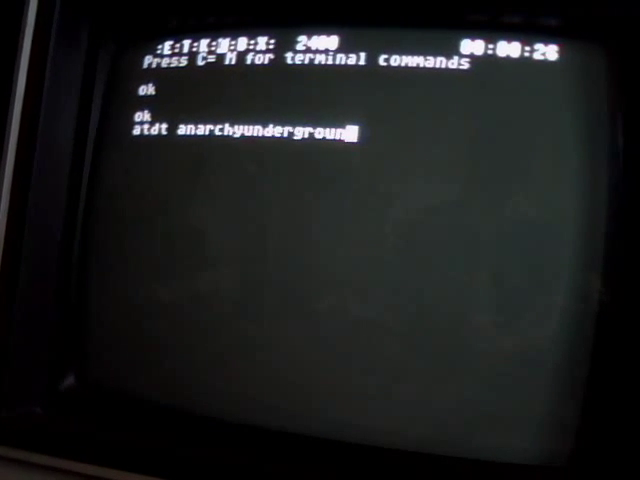
text(.za)
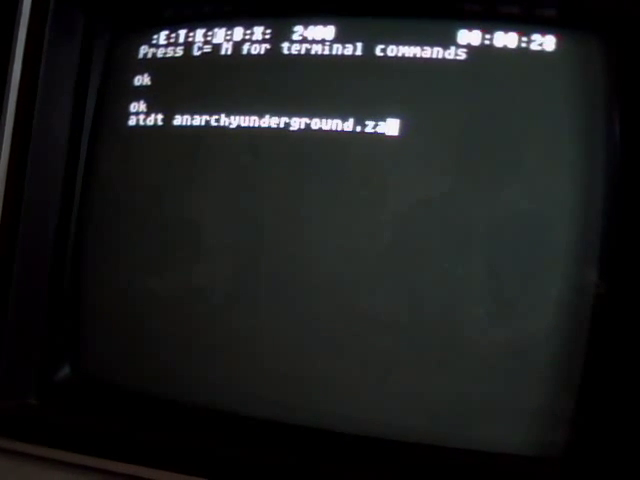
text(pto.o)
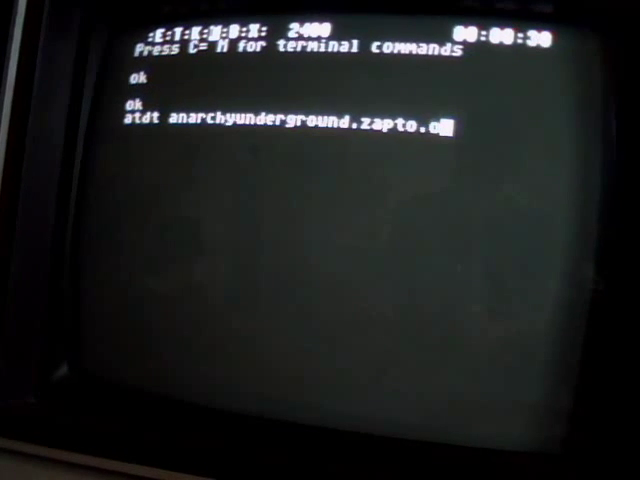
text(rg:)
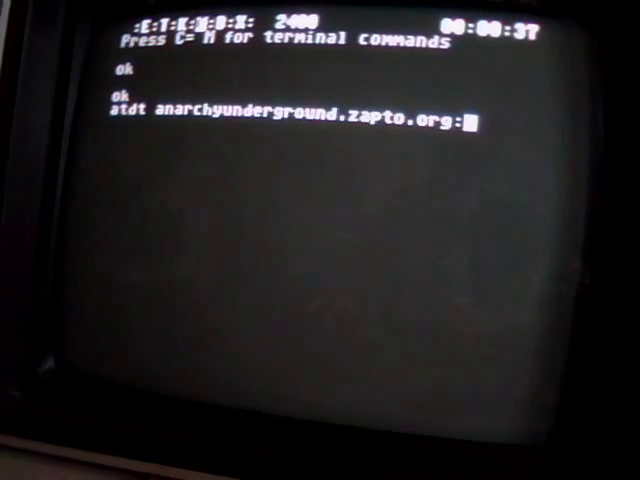
text(23)
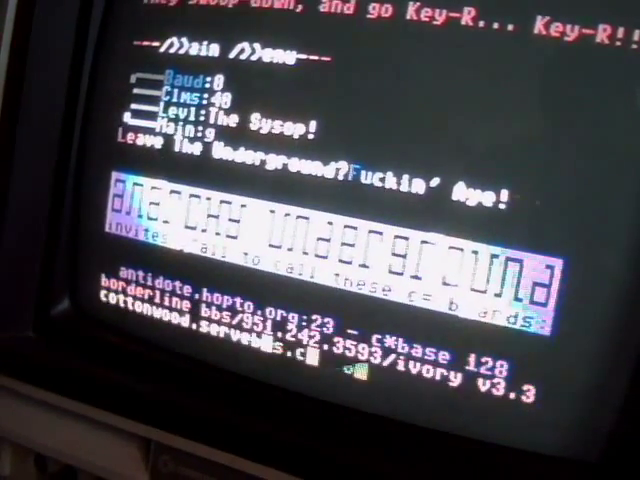
Scroll the BBS intro down past the board list to the logon details
scroll(down, 3)
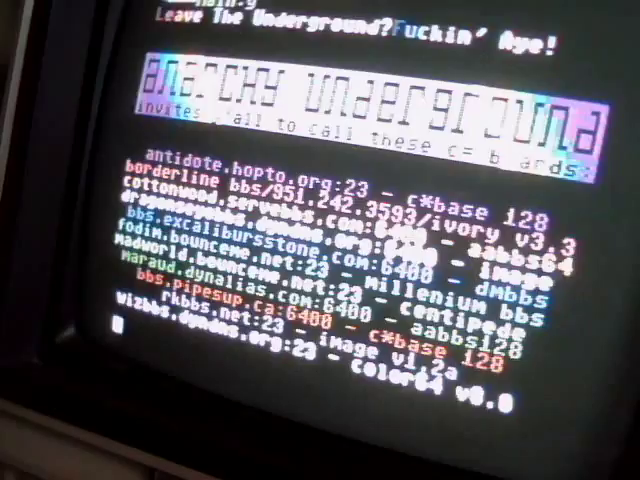
scroll(down, 3)
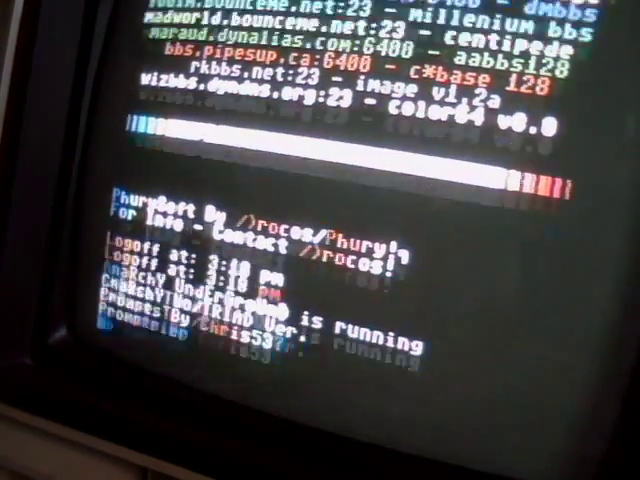